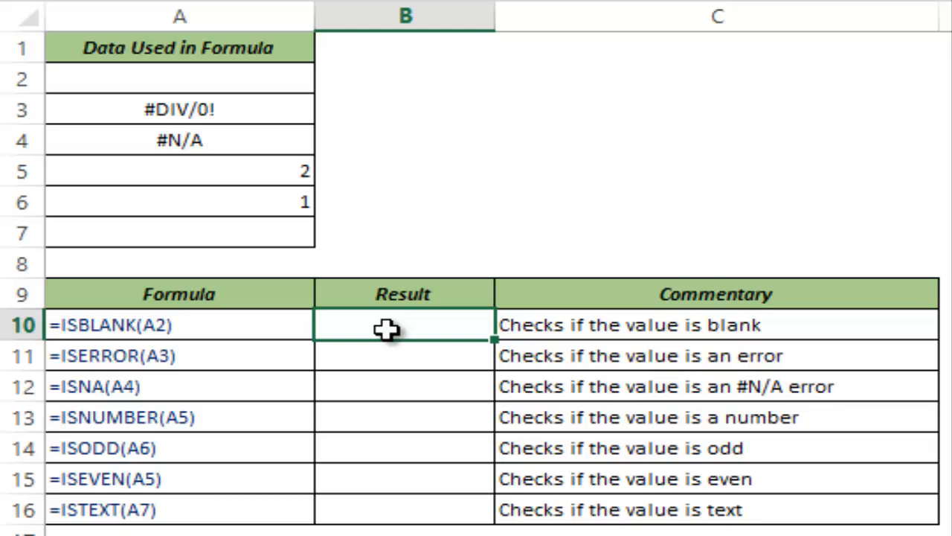
# - Enter =ISBLANK(A2) in B10 so it returns TRUE for the empty cell
pyautogui.write('=isba')
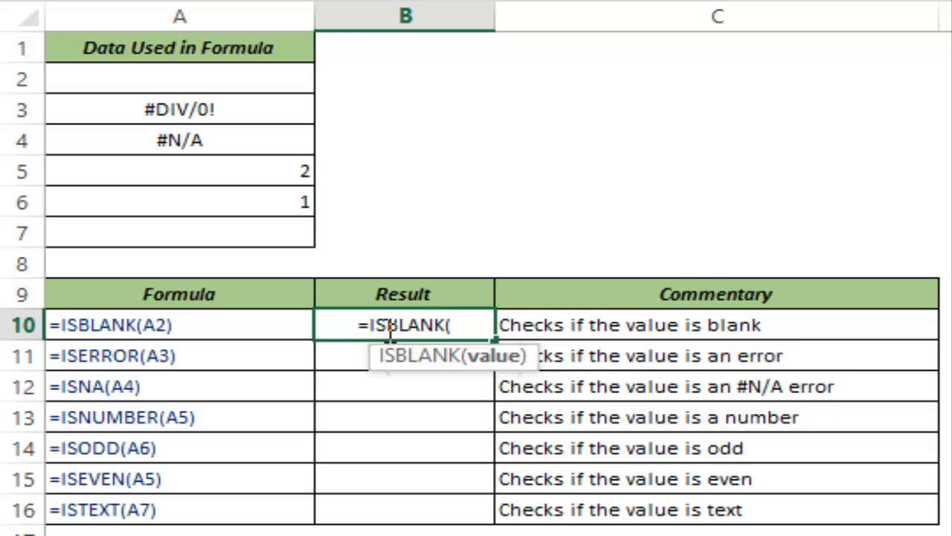
pyautogui.moveTo(309, 244)
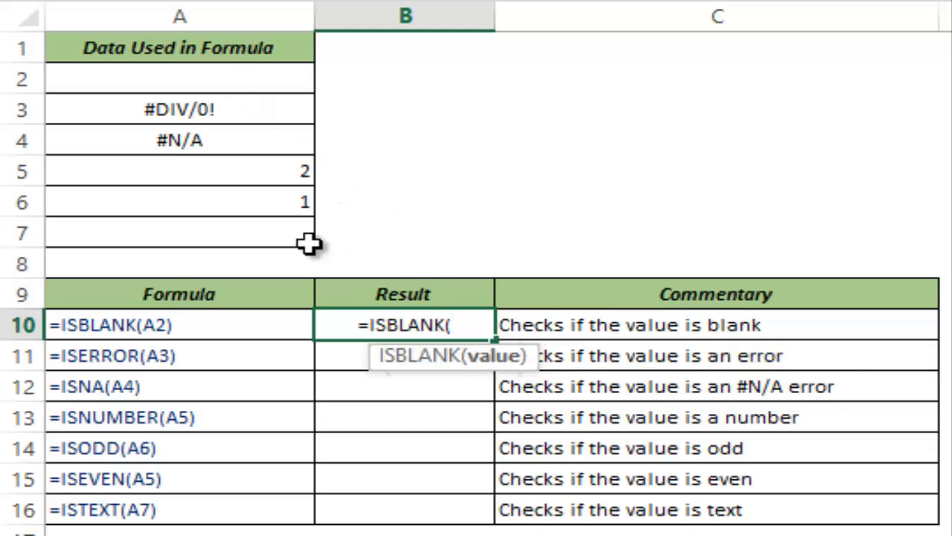
pyautogui.click(179, 80)
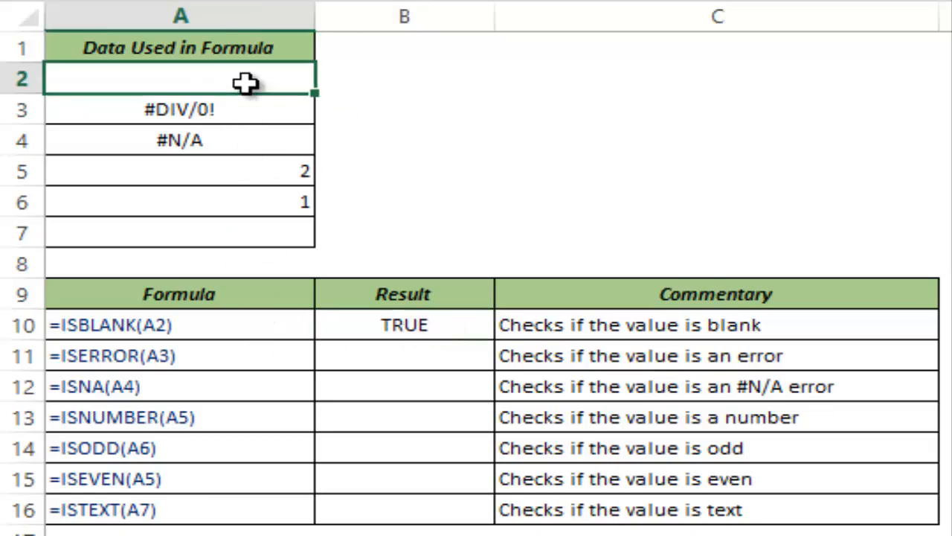
pyautogui.write('Sumi')
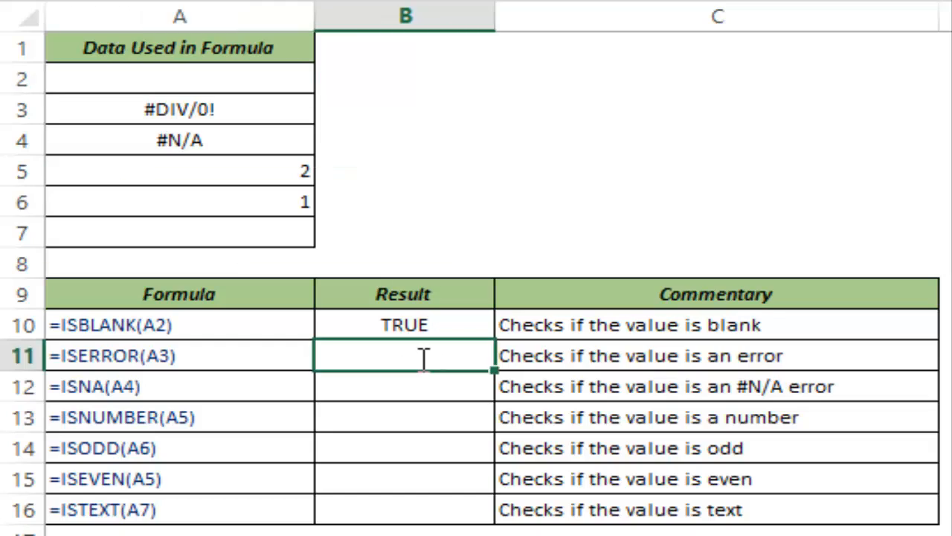
# - Enter =ISERROR(A3) in B11, returning TRUE for the #DIV/0! cell
pyautogui.write('=Iserr')
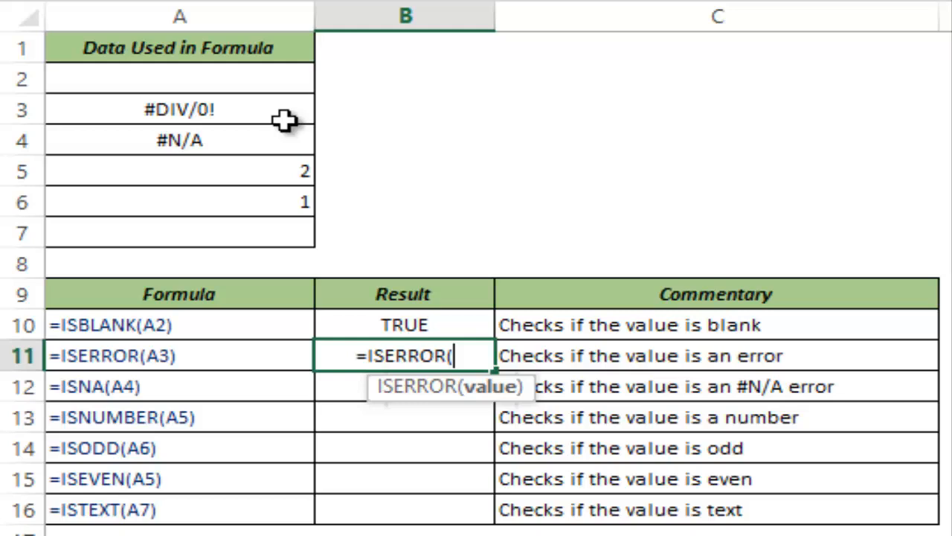
pyautogui.click(179, 109)
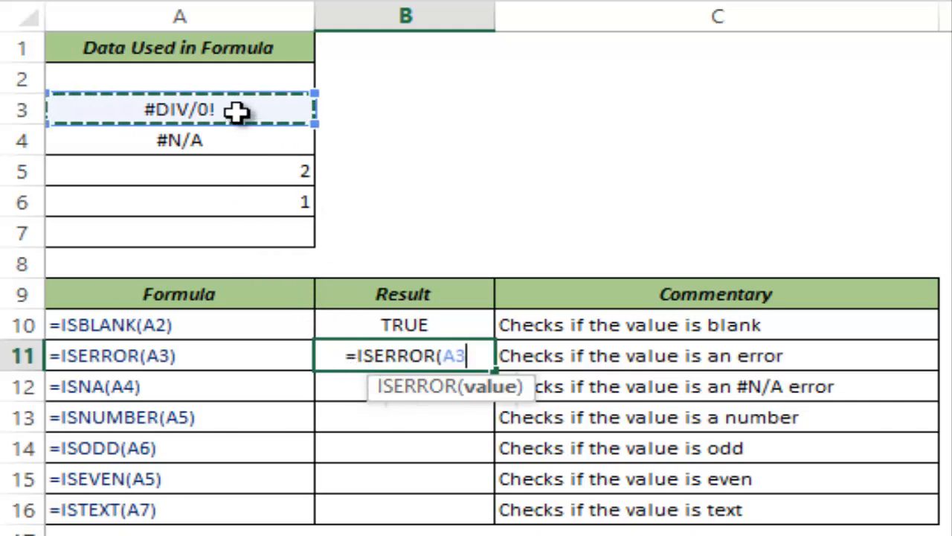
pyautogui.moveTo(234, 140)
pyautogui.write(')')
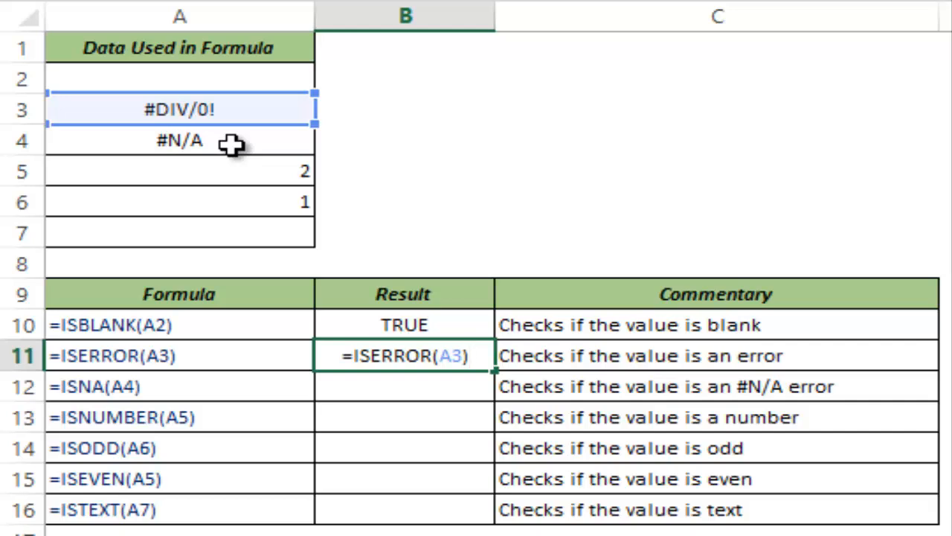
pyautogui.press('Return')
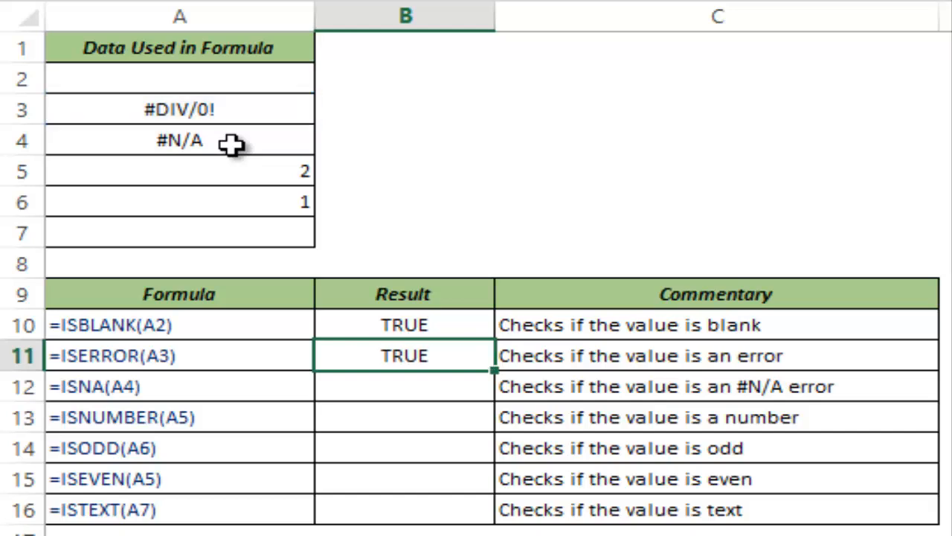
pyautogui.moveTo(201, 109)
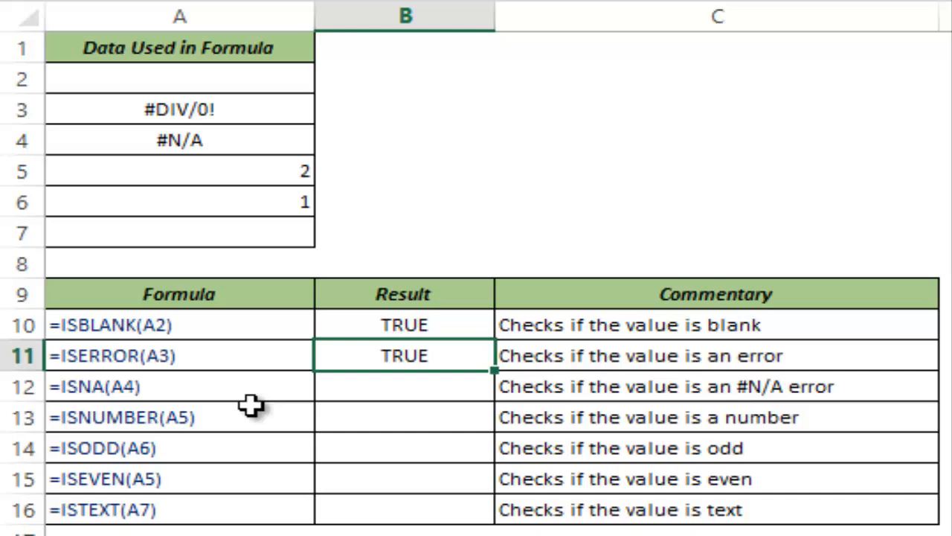
pyautogui.moveTo(302, 377)
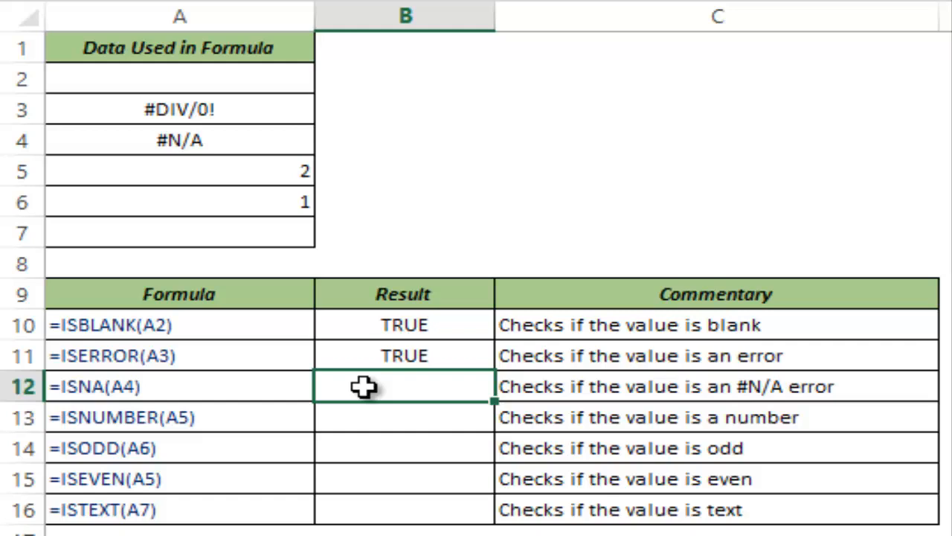
# - Enter =ISNA(A4) in B12, returning TRUE for the #N/A cell
pyautogui.write('=I')
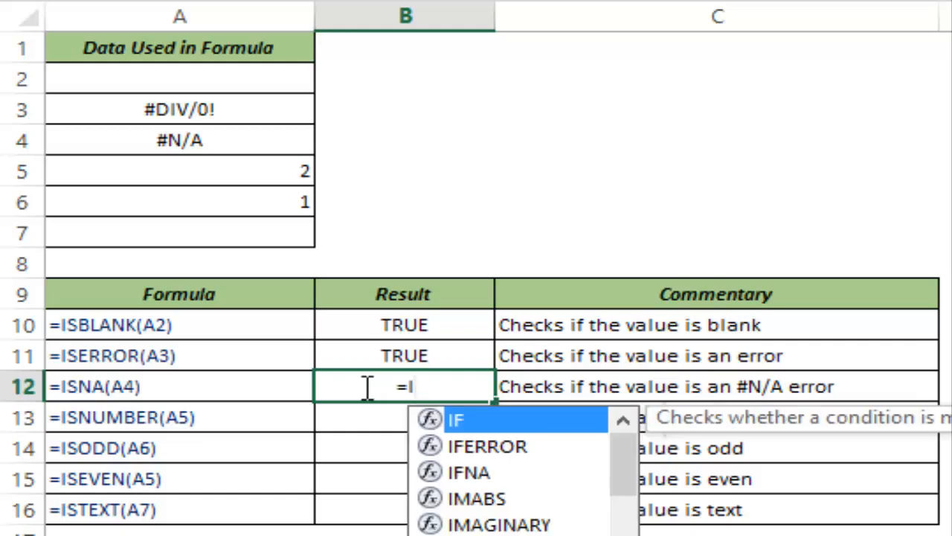
pyautogui.write('SNA(')
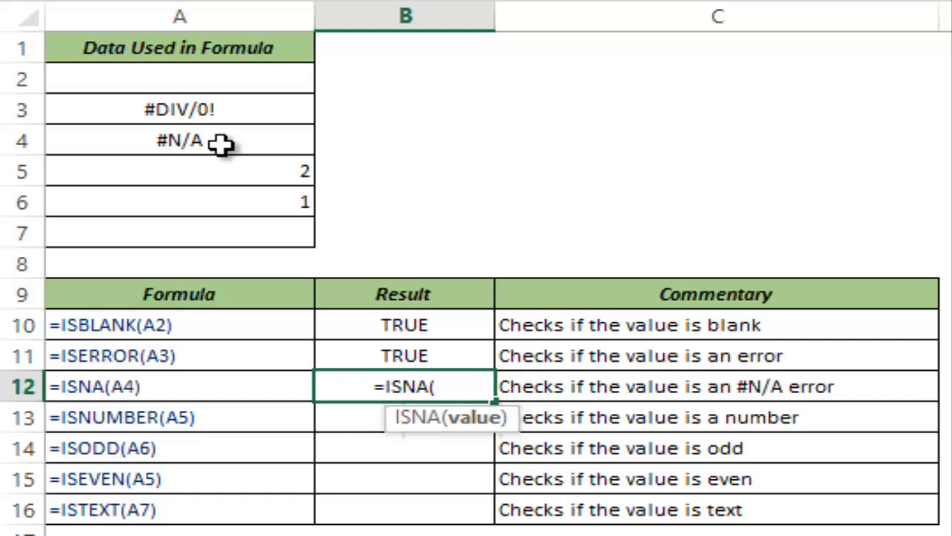
pyautogui.click(179, 140)
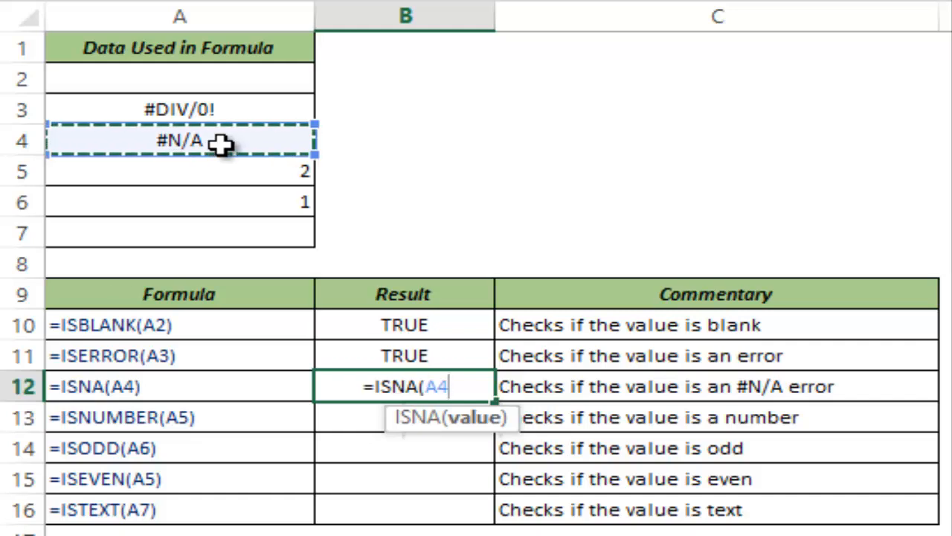
pyautogui.write(')')
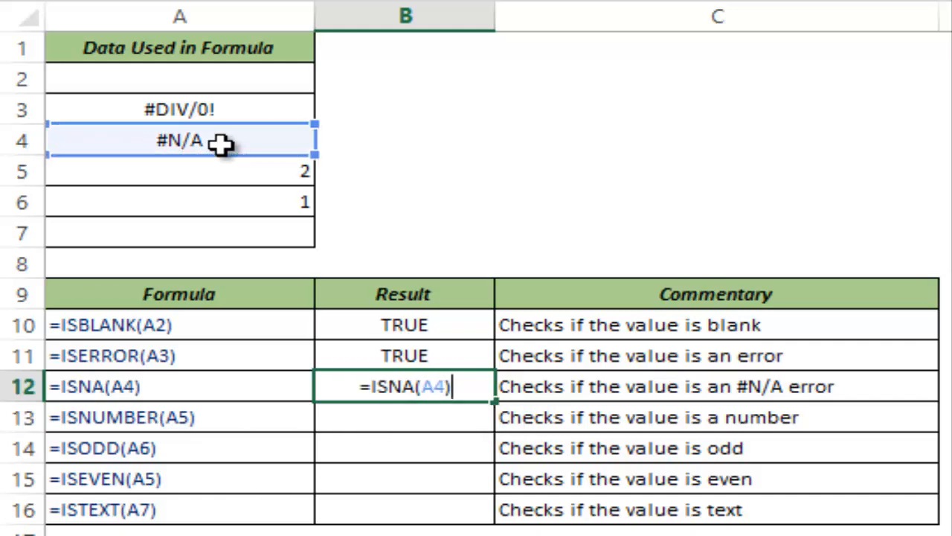
pyautogui.press('Return')
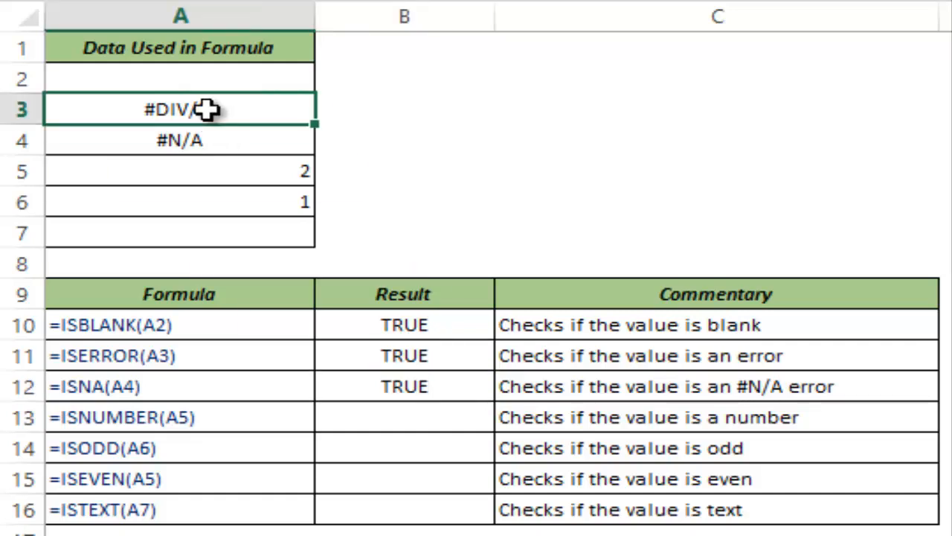
pyautogui.click(179, 140)
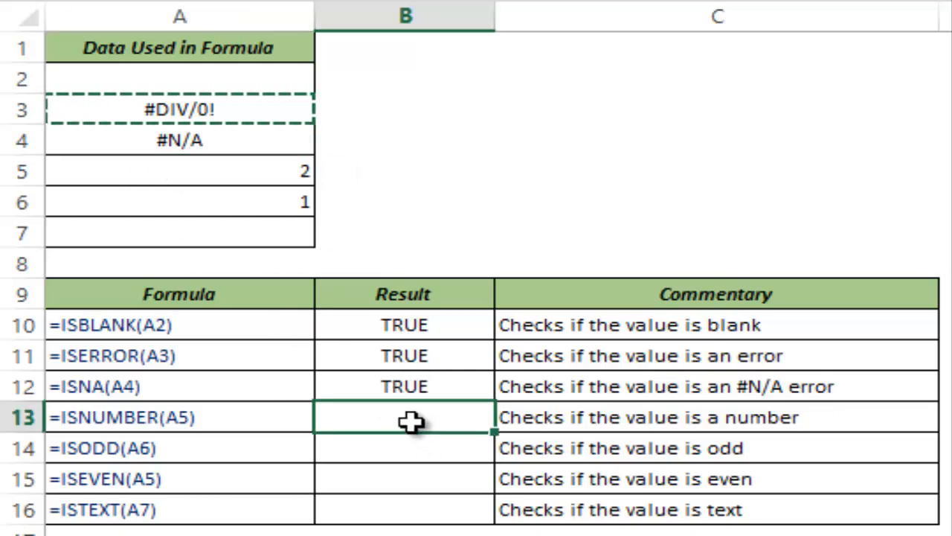
# - Start the =ISNUMBER( formula in B13, argument A5 not yet entered
pyautogui.write('=IS')
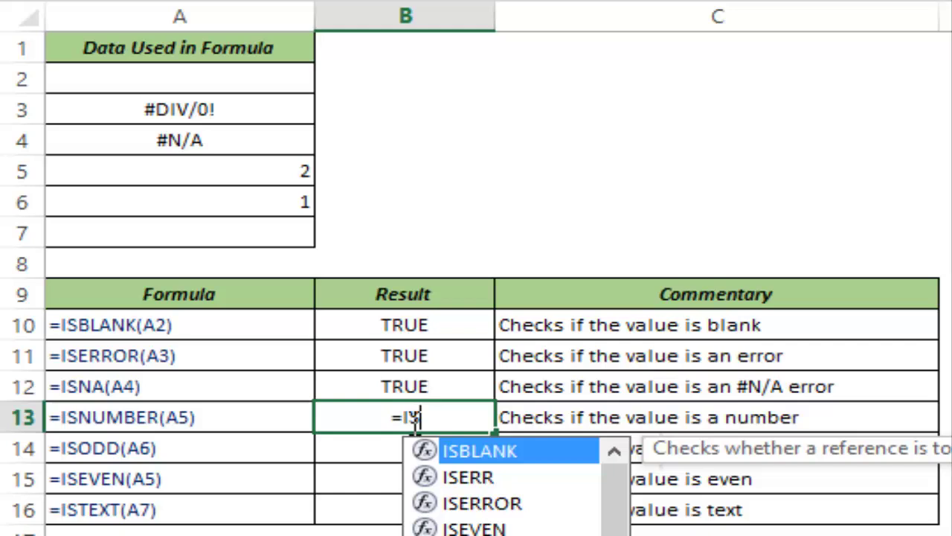
pyautogui.write('ISNUMBER(')
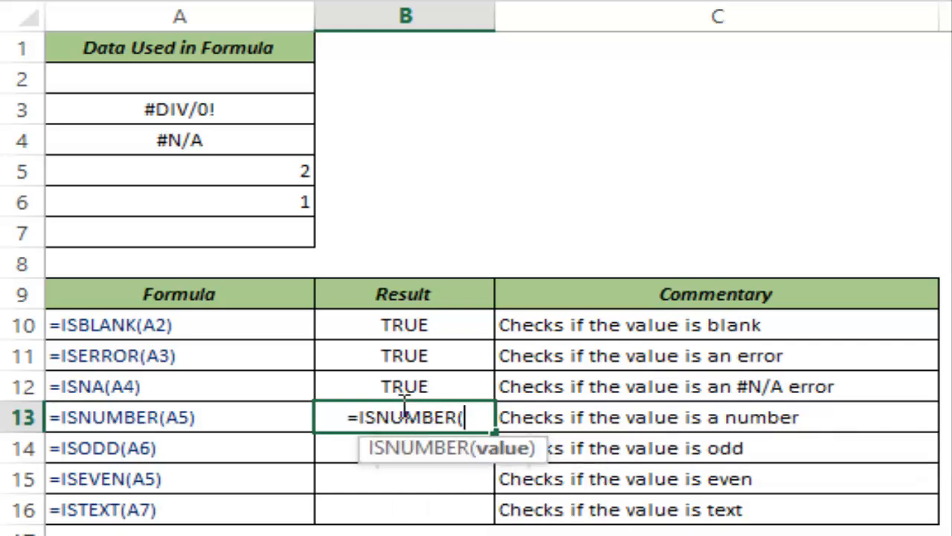
pyautogui.moveTo(186, 164)
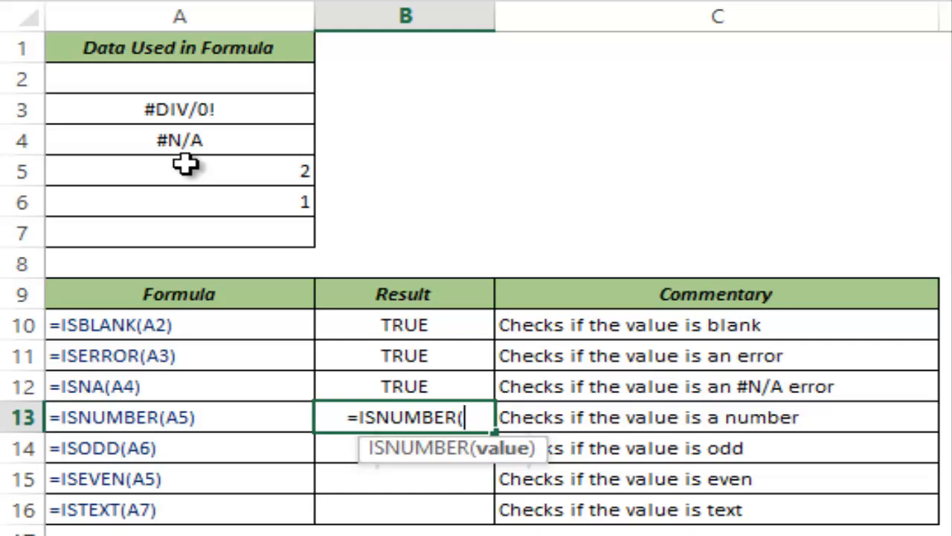
pyautogui.moveTo(184, 173)
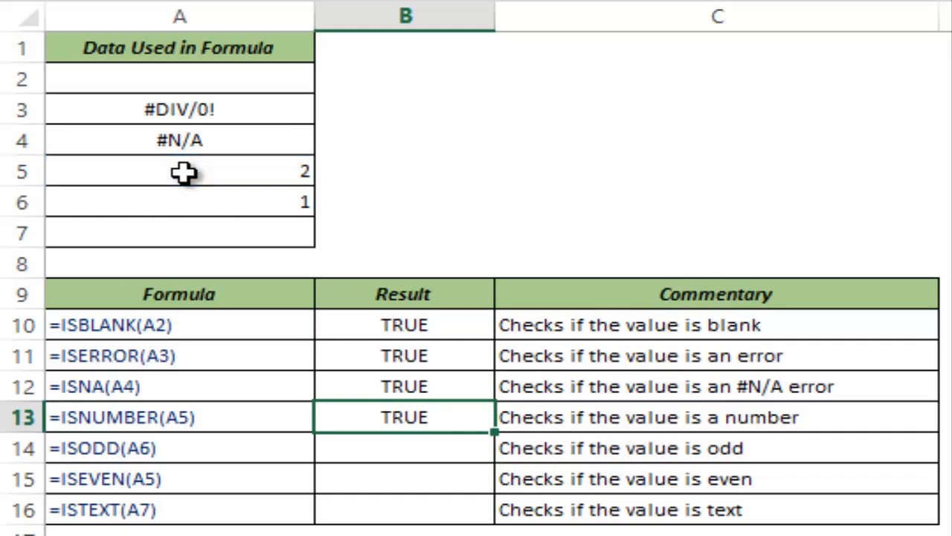
pyautogui.moveTo(427, 261)
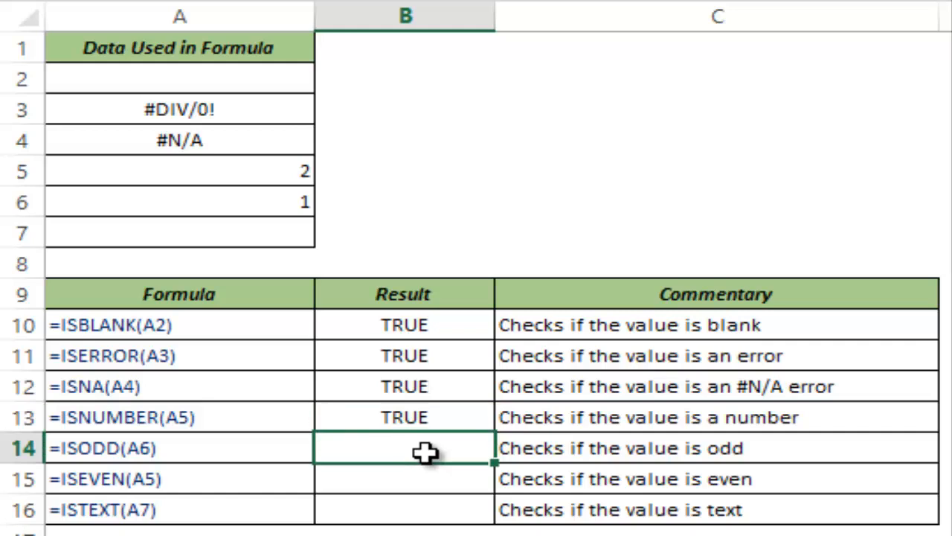
# - Complete the ISODD and ISEVEN tests on A6, returning TRUE and FALSE
pyautogui.write('=IS')
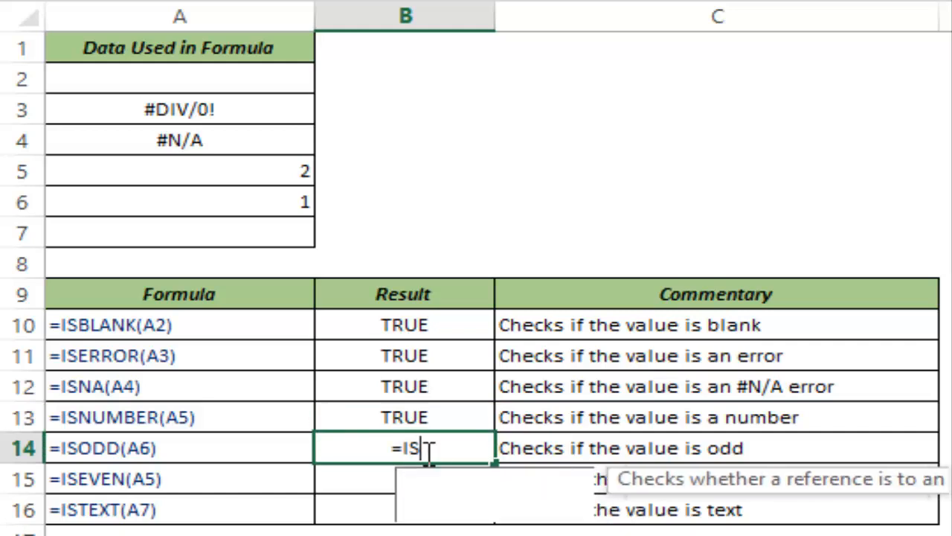
pyautogui.write('ODD(')
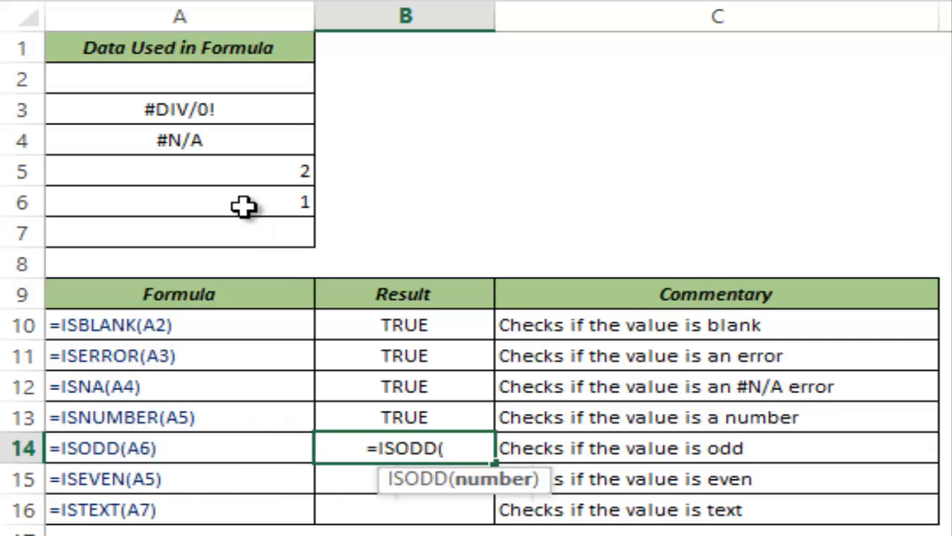
pyautogui.click(178, 202)
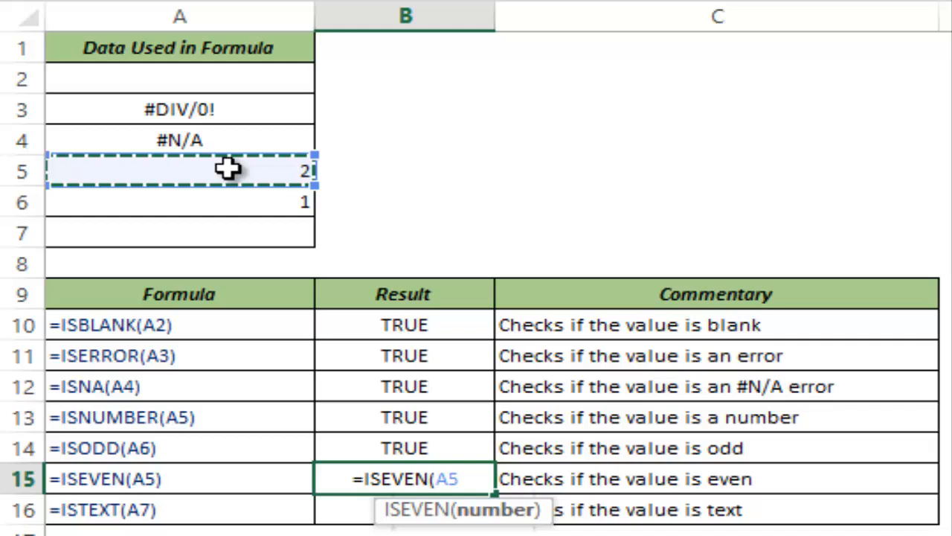
pyautogui.write(')')
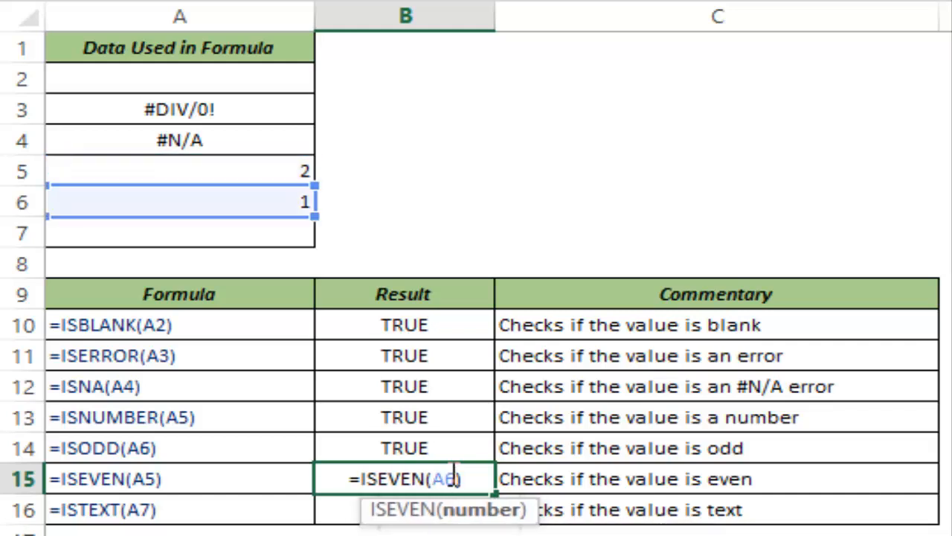
pyautogui.press('Return')
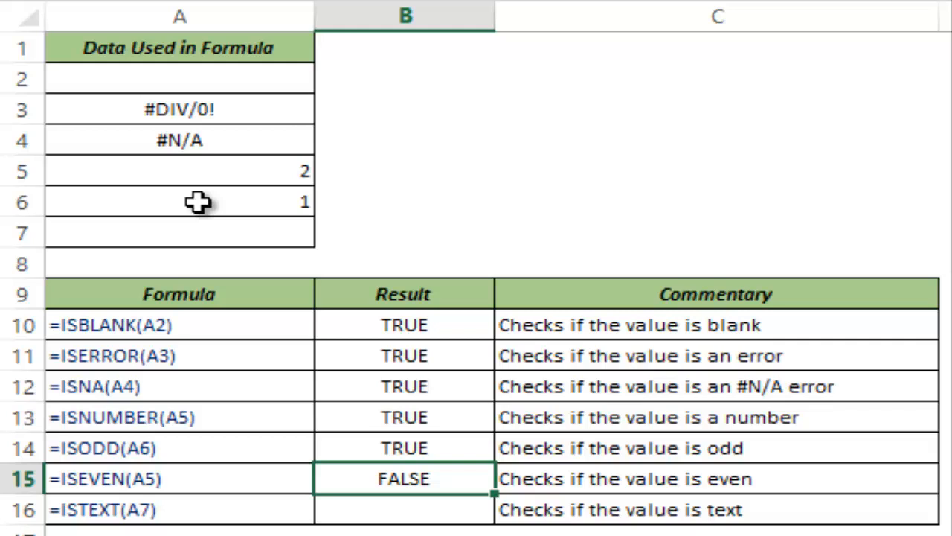
pyautogui.click(201, 202)
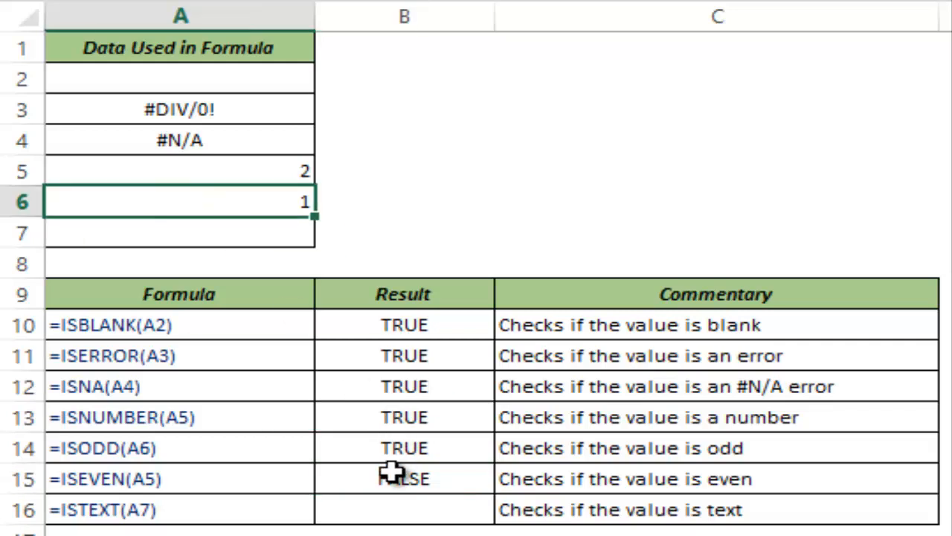
pyautogui.moveTo(238, 205)
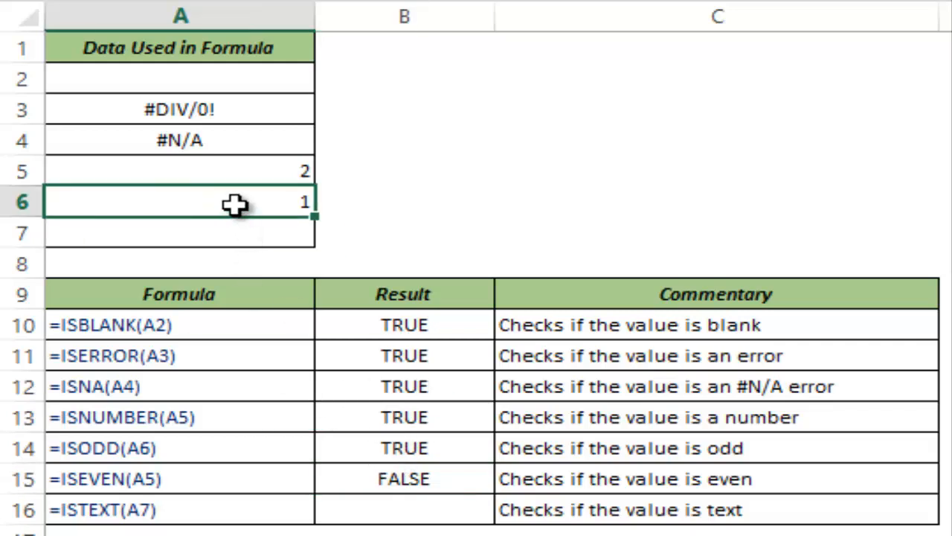
pyautogui.write('He')
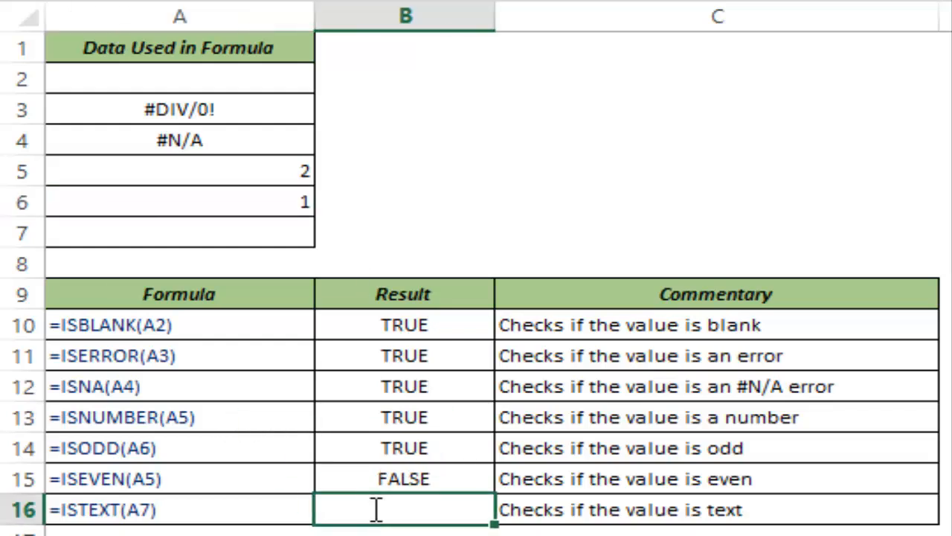
# - Enter =ISTEXT(A7) in B16, returning FALSE for empty A7, and select A7
pyautogui.write('=istex')
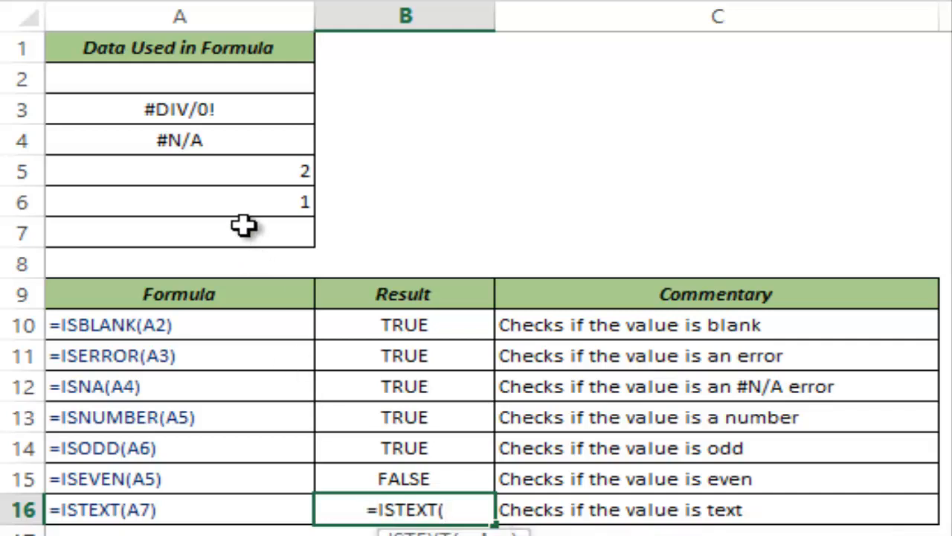
pyautogui.moveTo(405, 509)
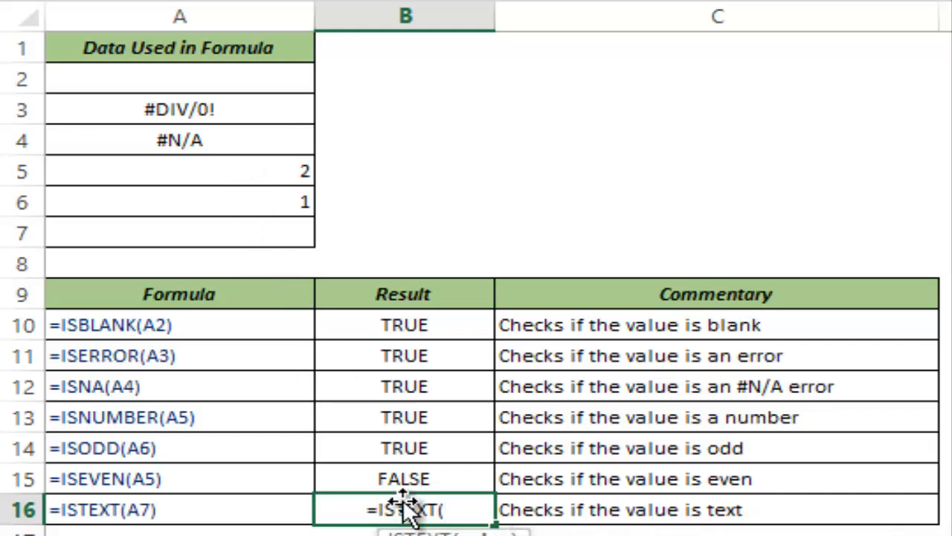
pyautogui.click(179, 233)
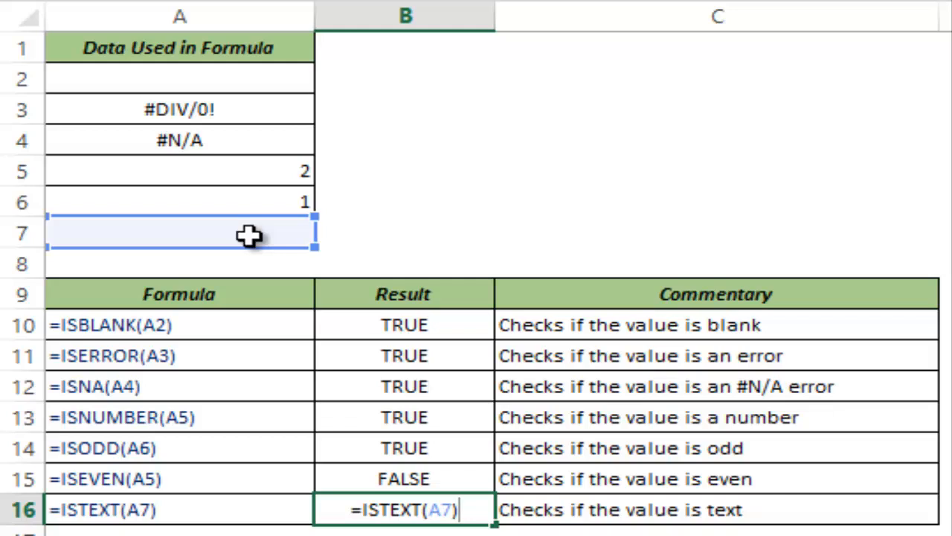
pyautogui.press('Return')
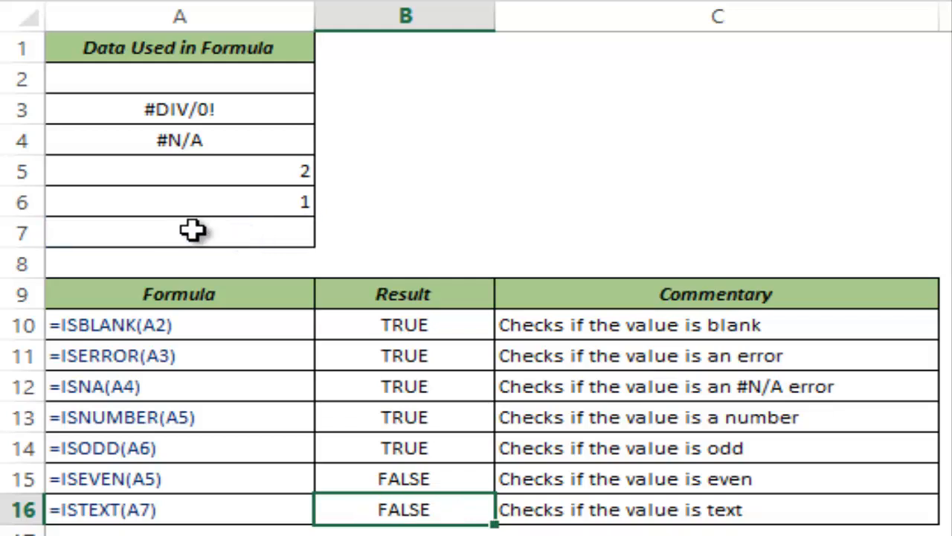
pyautogui.click(179, 232)
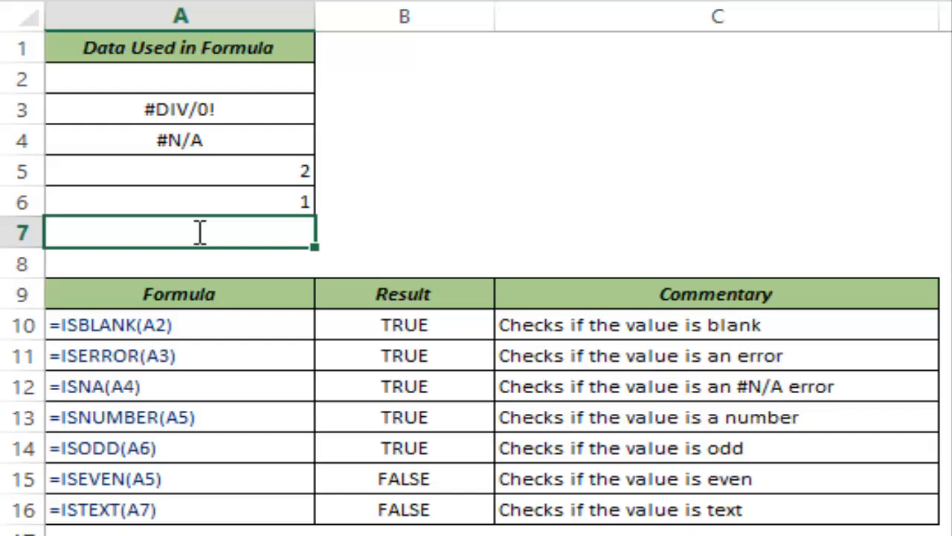
# - Type Hello into A7, flipping the ISTEXT result to TRUE
pyautogui.write('Hello')
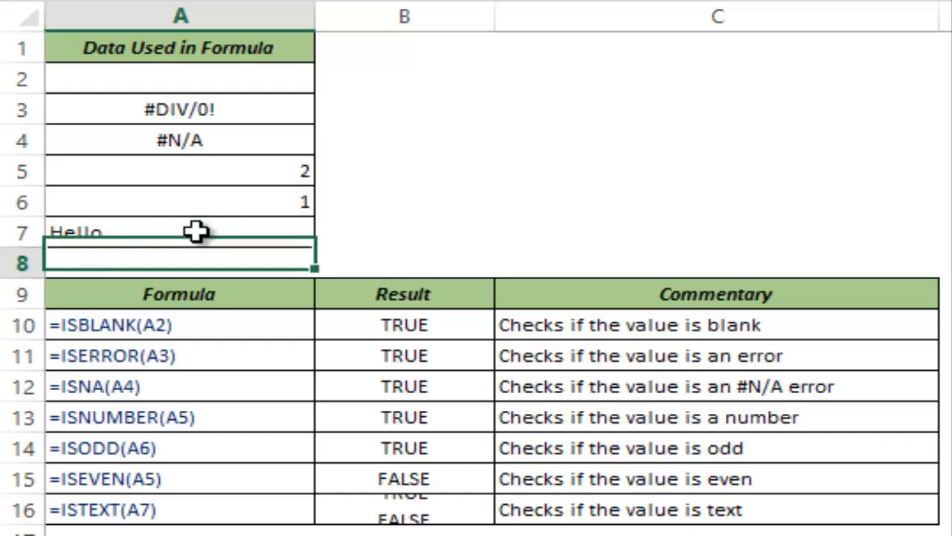
pyautogui.click(179, 232)
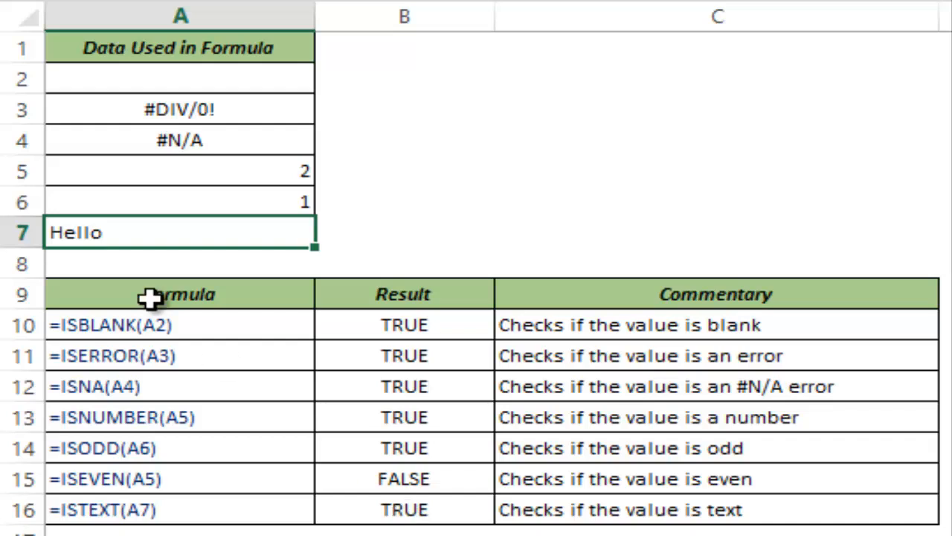
pyautogui.moveTo(134, 231)
pyautogui.write('H')
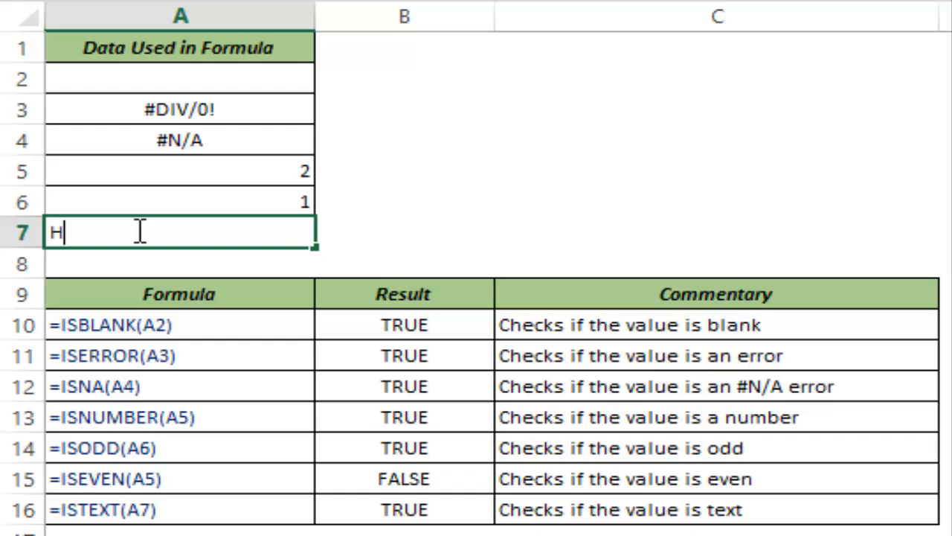
# - Replace Hello in A7 with ="" so it looks blank while ISTEXT stays TRUE
pyautogui.write('=')
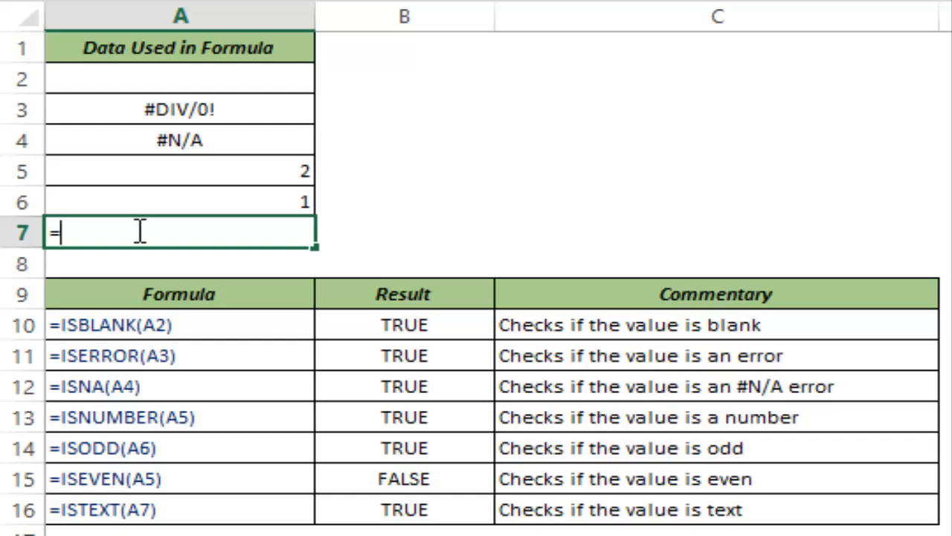
pyautogui.write('""')
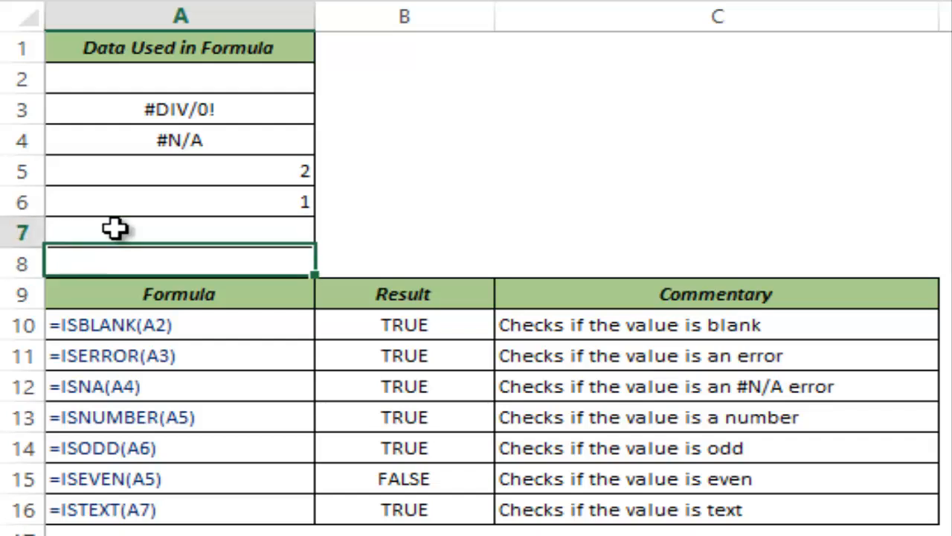
pyautogui.click(178, 231)
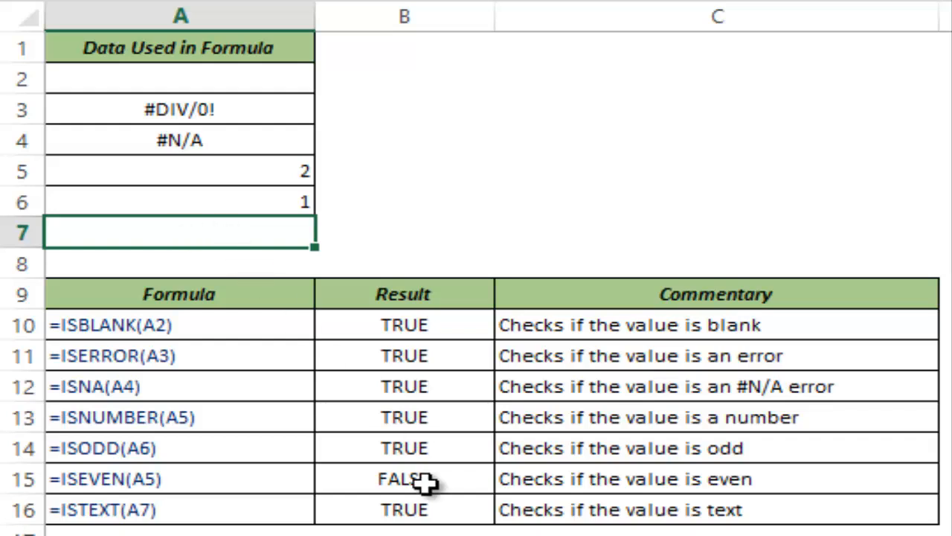
pyautogui.moveTo(417, 508)
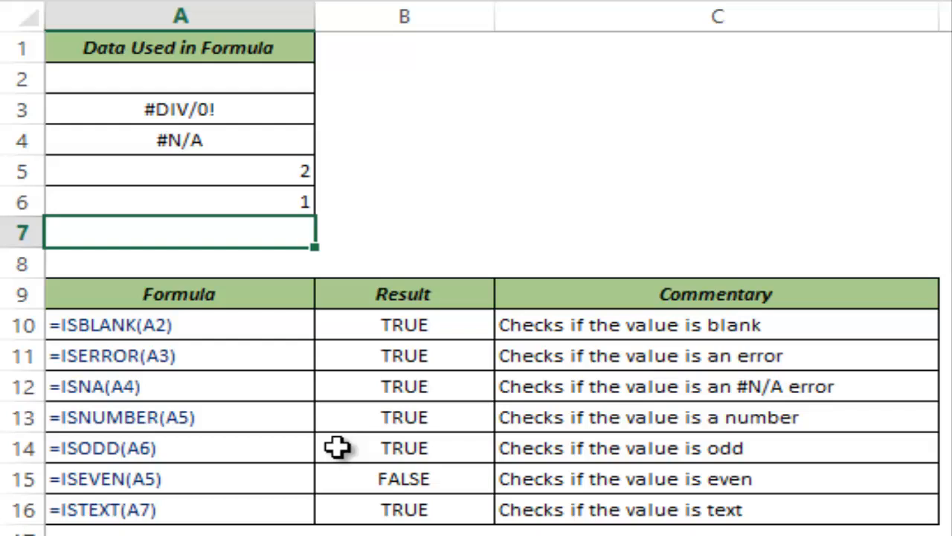
pyautogui.write('=')
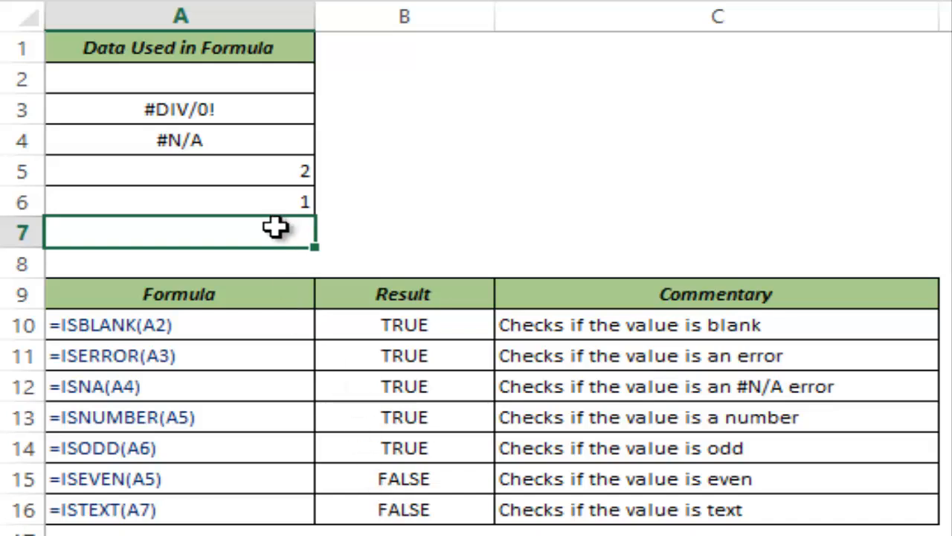
pyautogui.write('=')
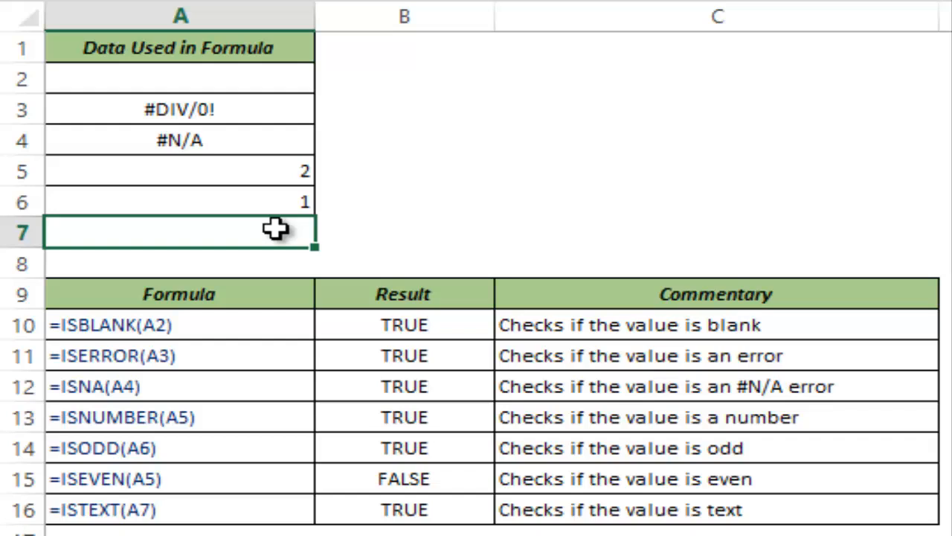
pyautogui.moveTo(223, 232)
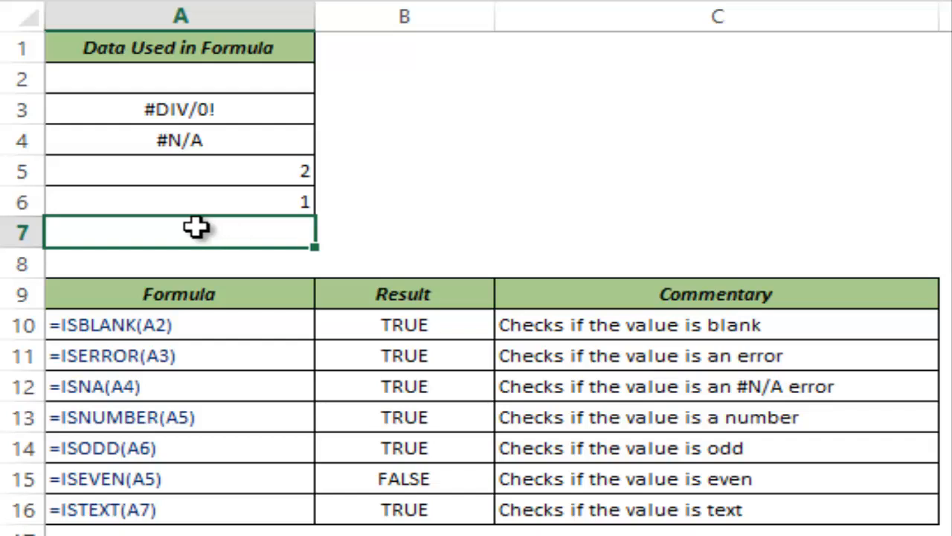
pyautogui.moveTo(230, 227)
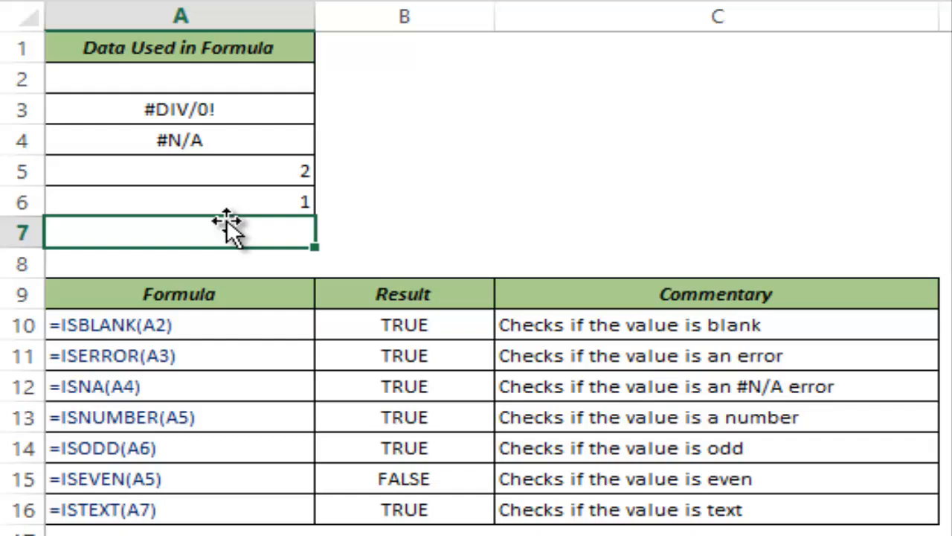
pyautogui.moveTo(260, 229)
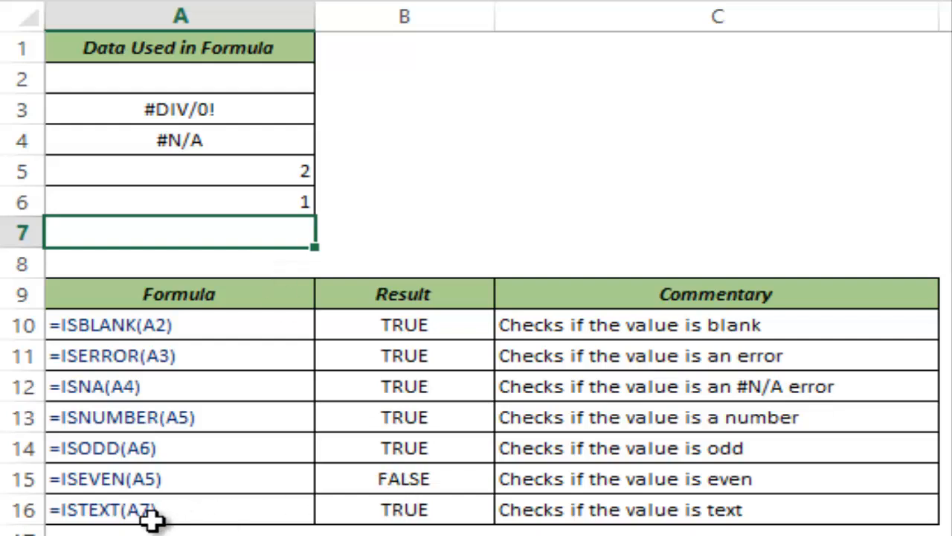
pyautogui.moveTo(475, 514)
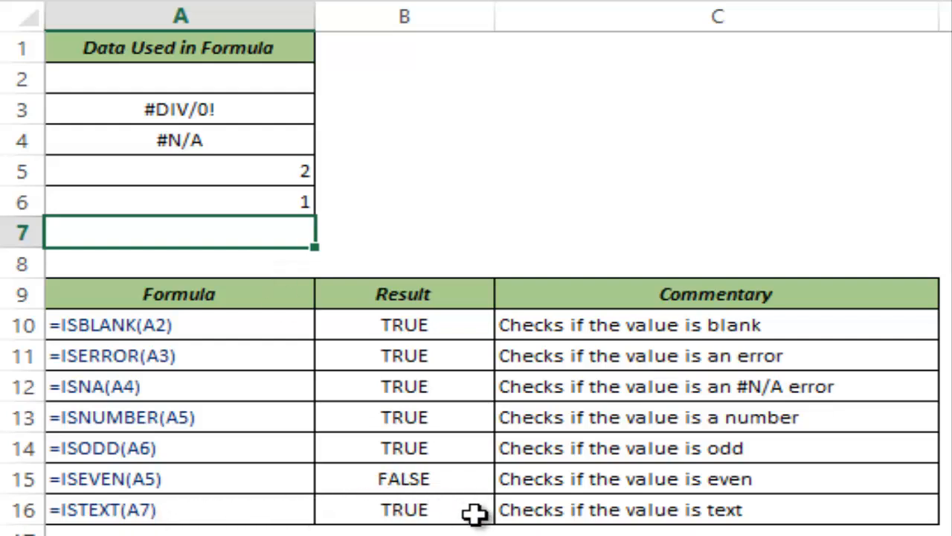
pyautogui.moveTo(297, 233)
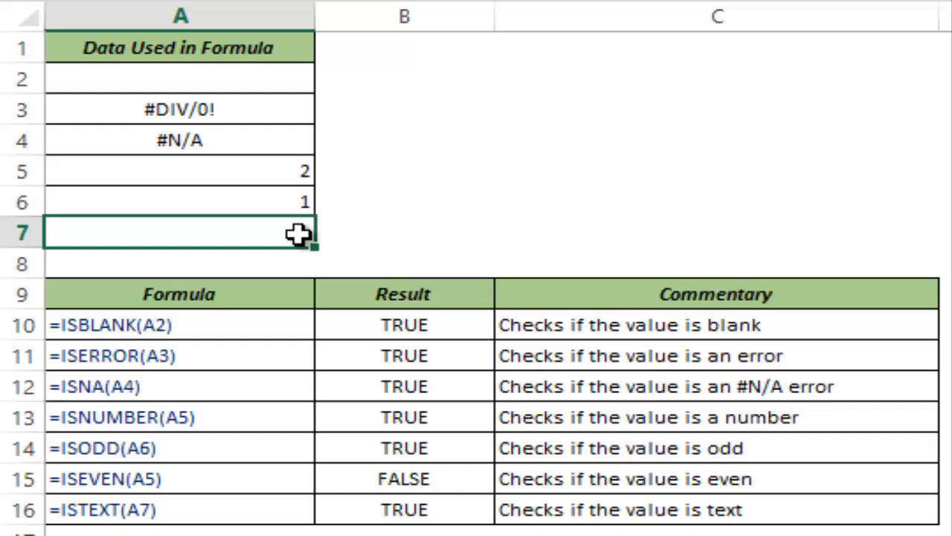